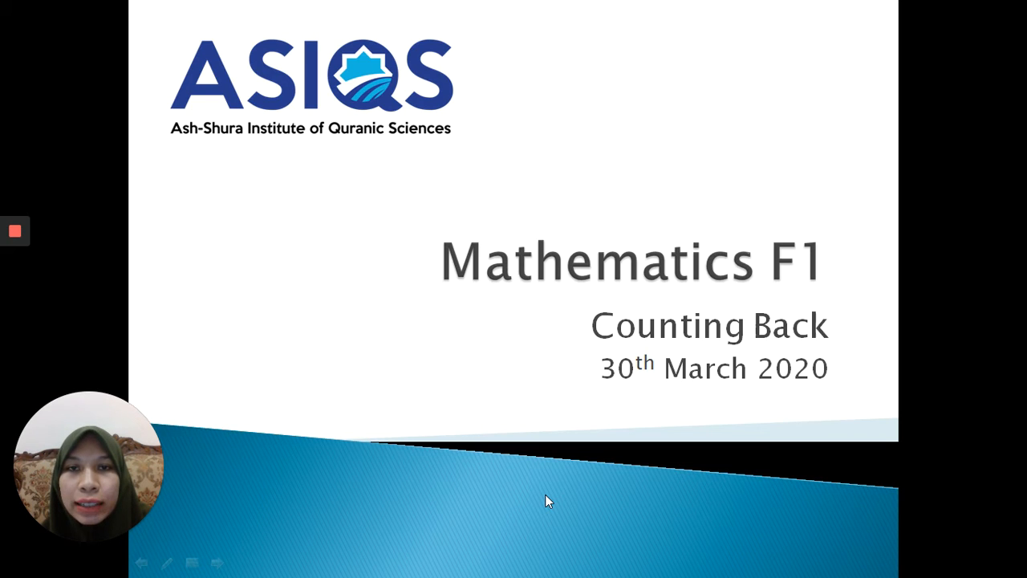
Step: Advance to the four practice questions slide, starting with 'What is 2 less than 6?'
{"action": "key", "text": "Right"}
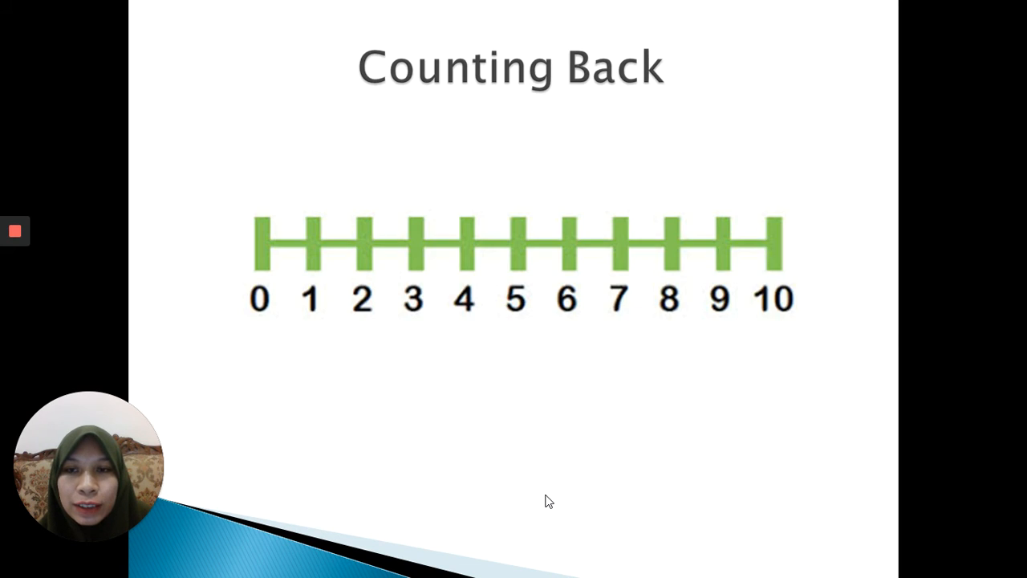
{"action": "mouse_move", "coordinate": [407, 477]}
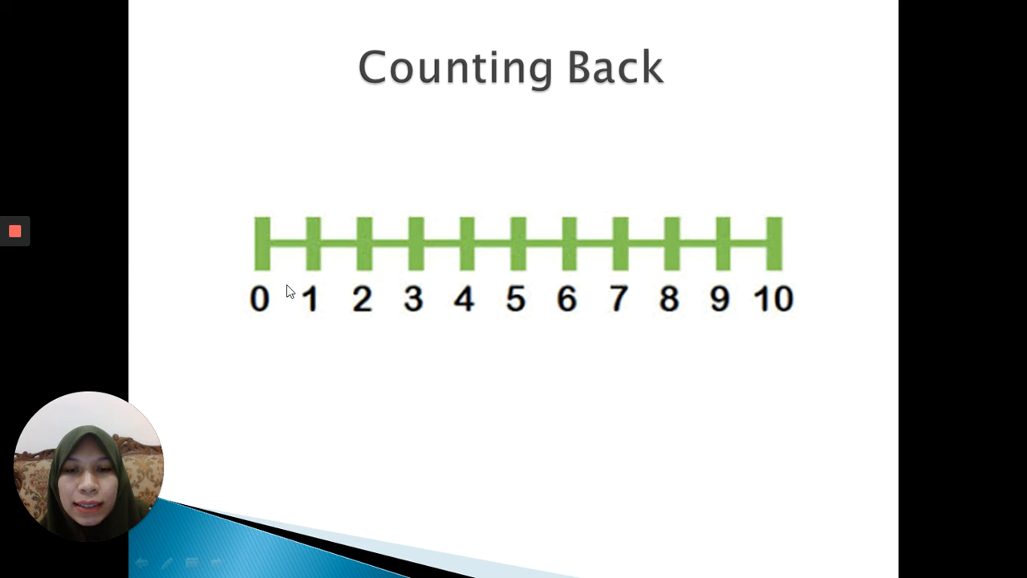
{"action": "mouse_move", "coordinate": [668, 299]}
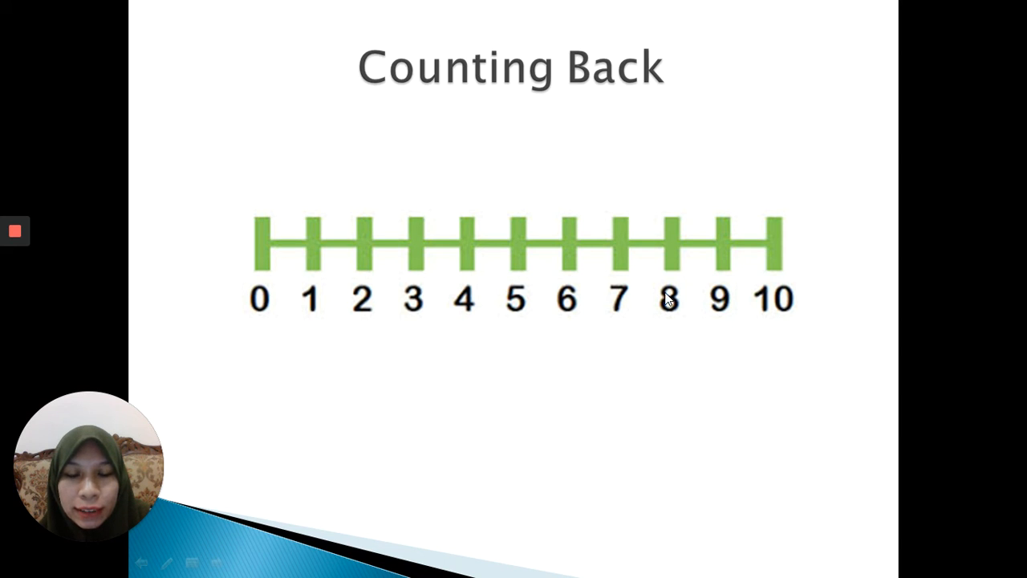
{"action": "mouse_move", "coordinate": [562, 383]}
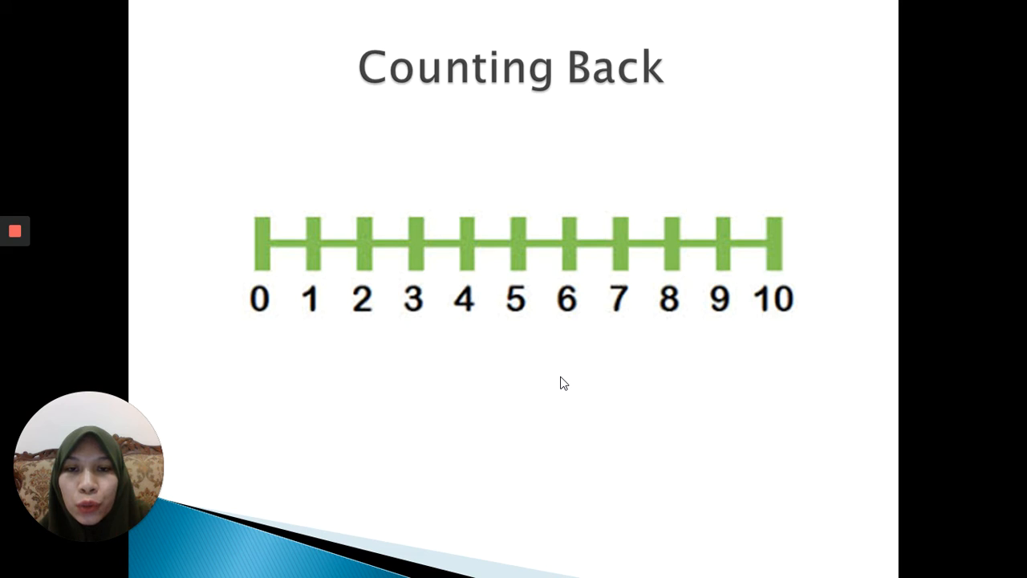
{"action": "mouse_move", "coordinate": [305, 203]}
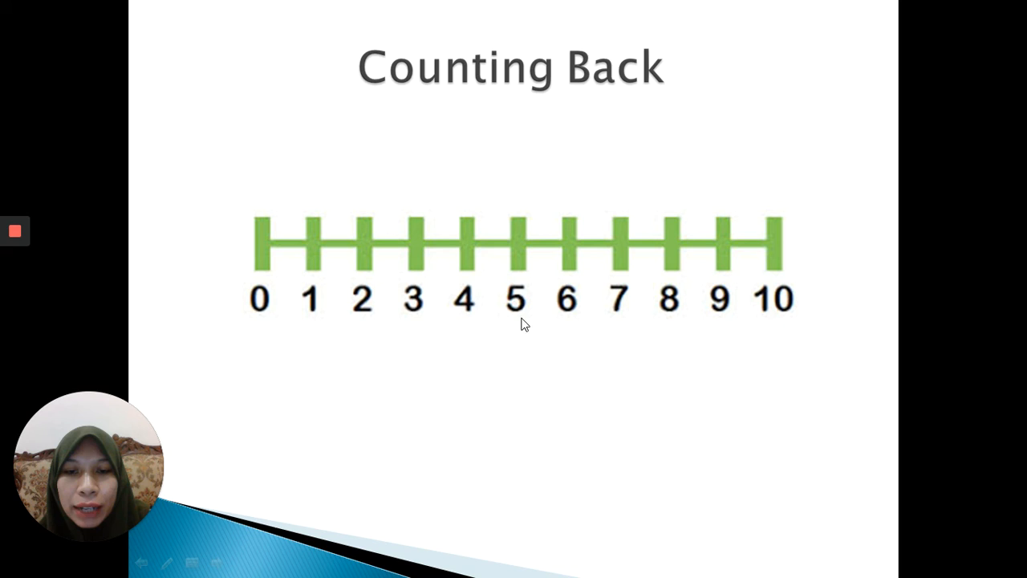
{"action": "mouse_move", "coordinate": [447, 219]}
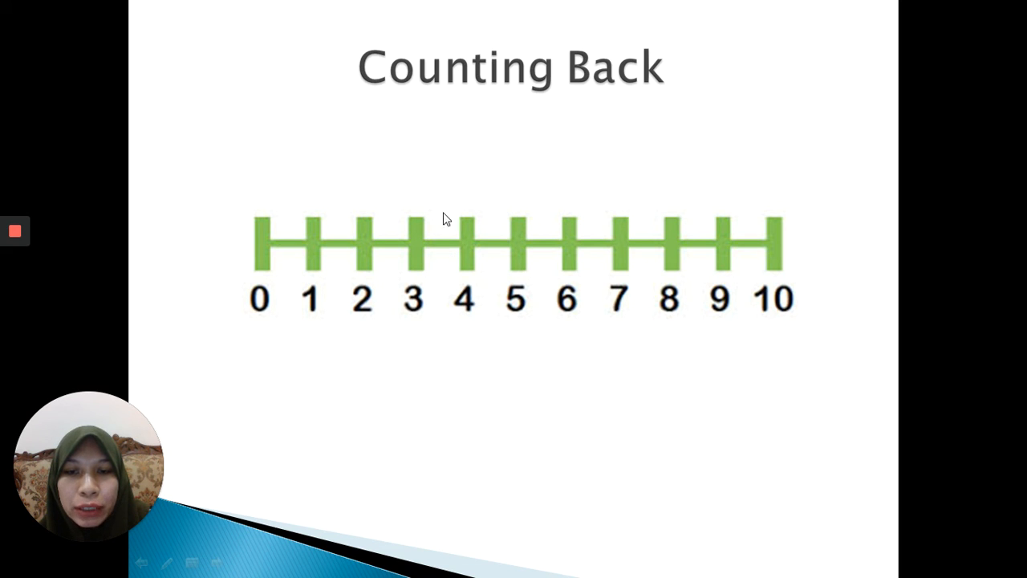
{"action": "mouse_move", "coordinate": [520, 243]}
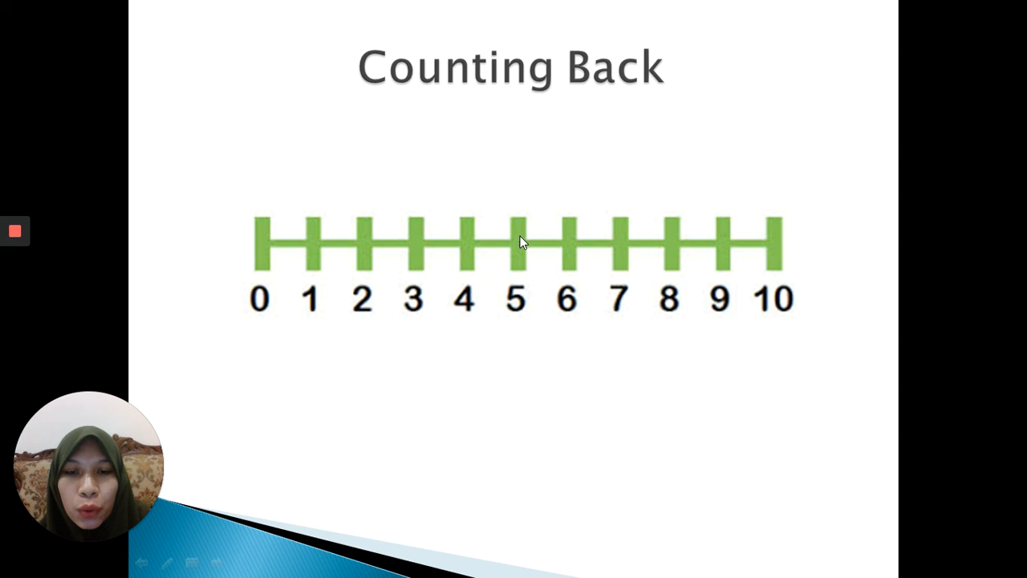
{"action": "mouse_move", "coordinate": [453, 201]}
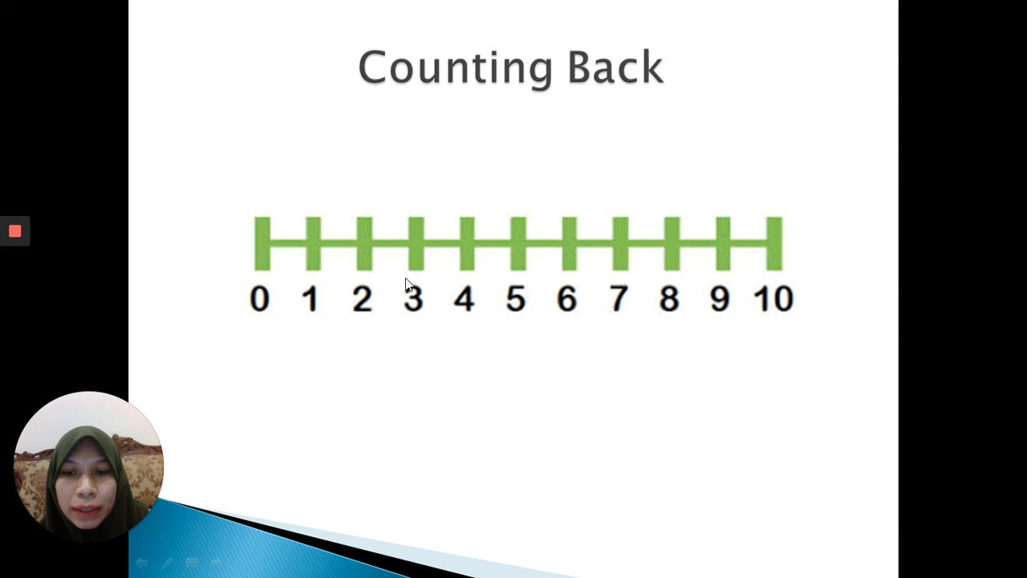
{"action": "mouse_move", "coordinate": [425, 282]}
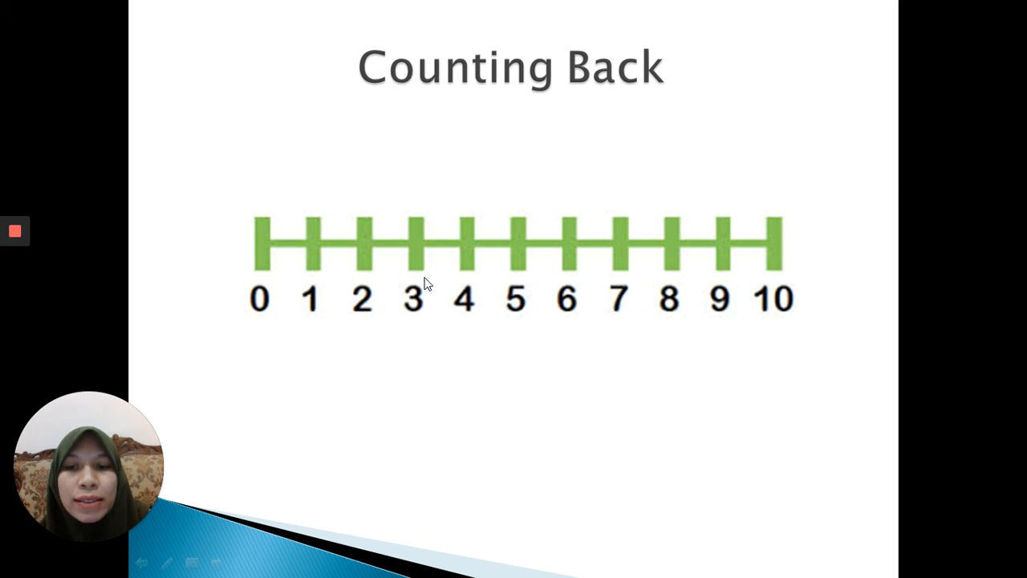
{"action": "mouse_move", "coordinate": [424, 326]}
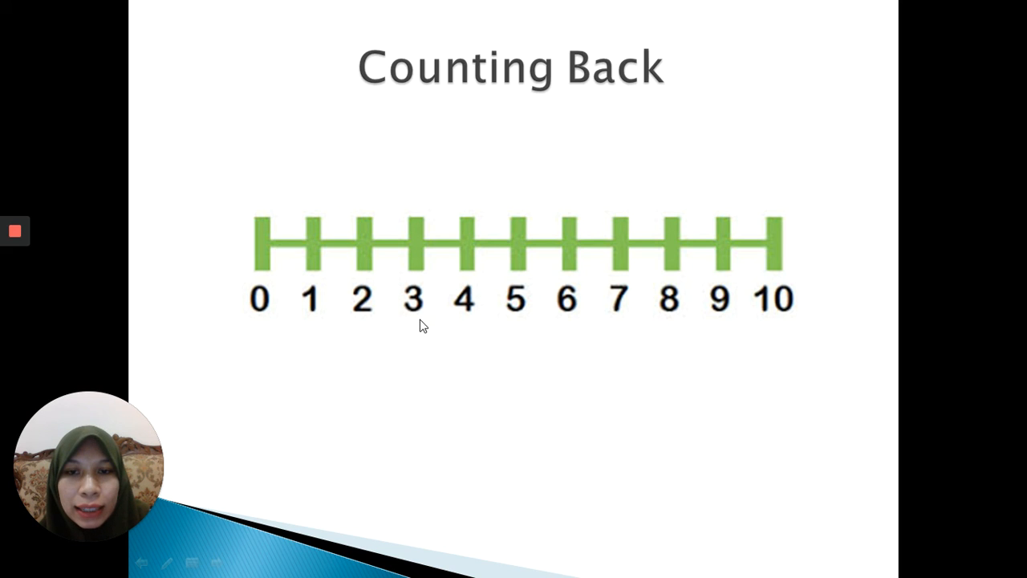
{"action": "mouse_move", "coordinate": [564, 338]}
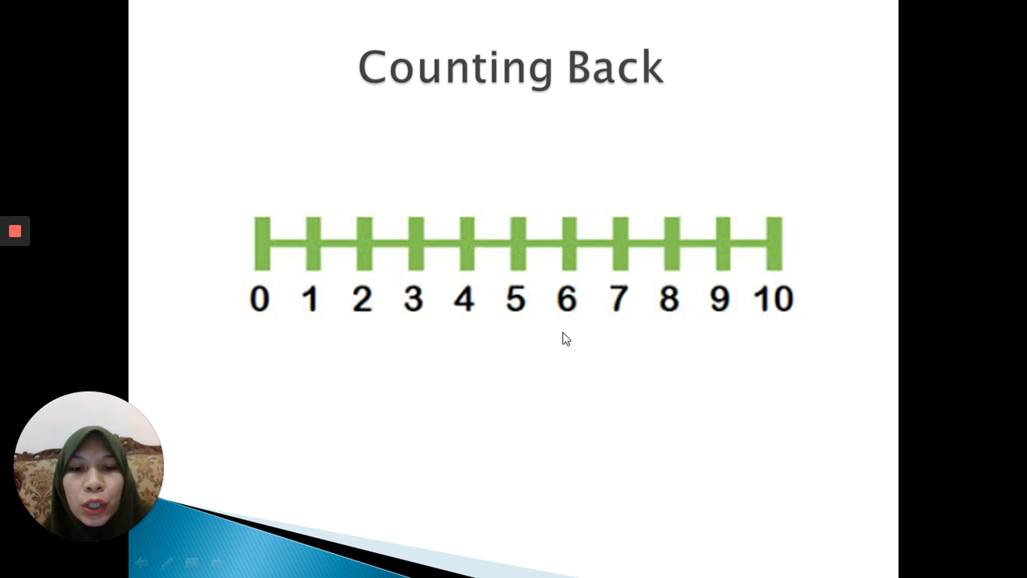
{"action": "mouse_move", "coordinate": [572, 339]}
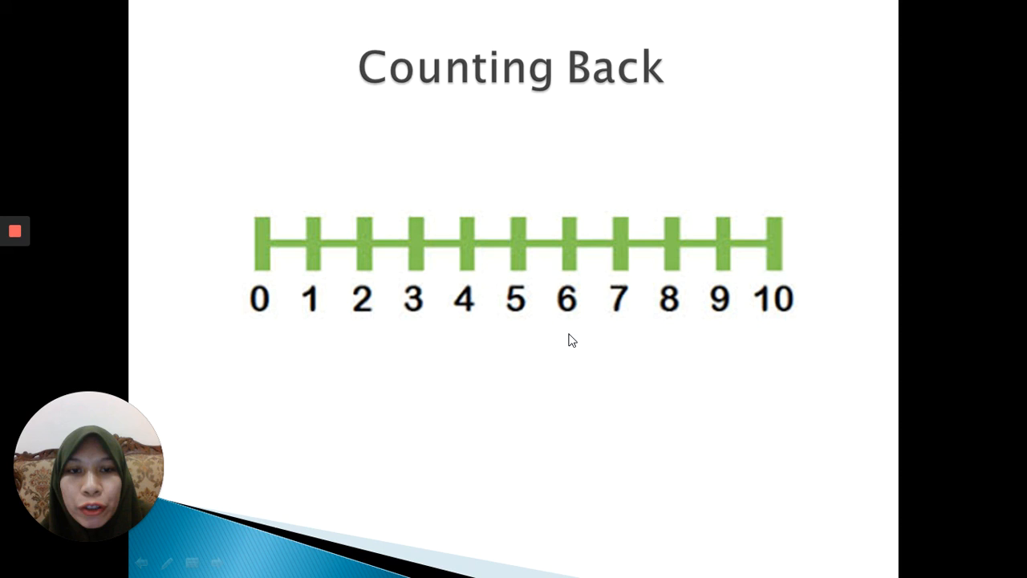
{"action": "mouse_move", "coordinate": [654, 303]}
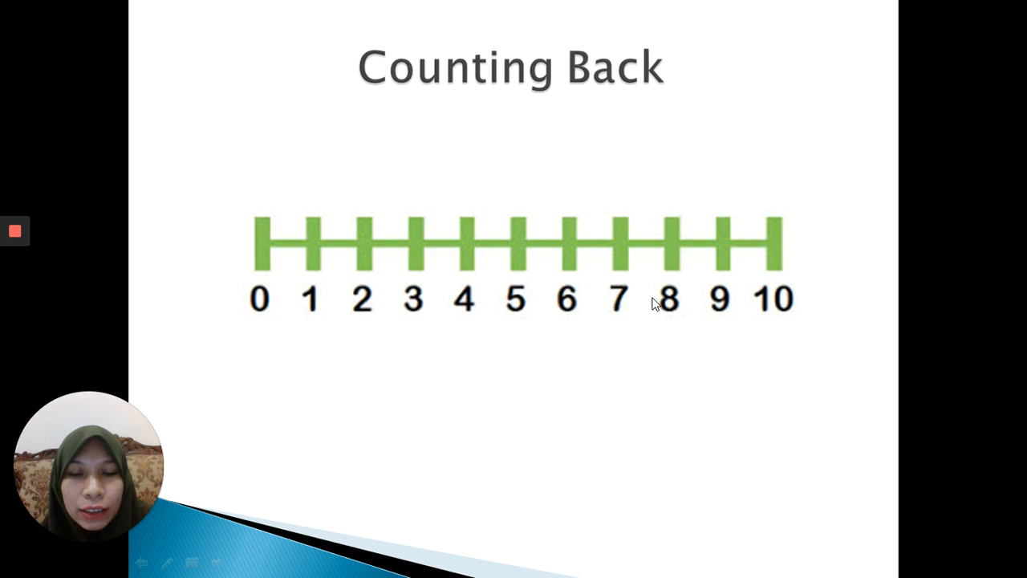
{"action": "mouse_move", "coordinate": [554, 361]}
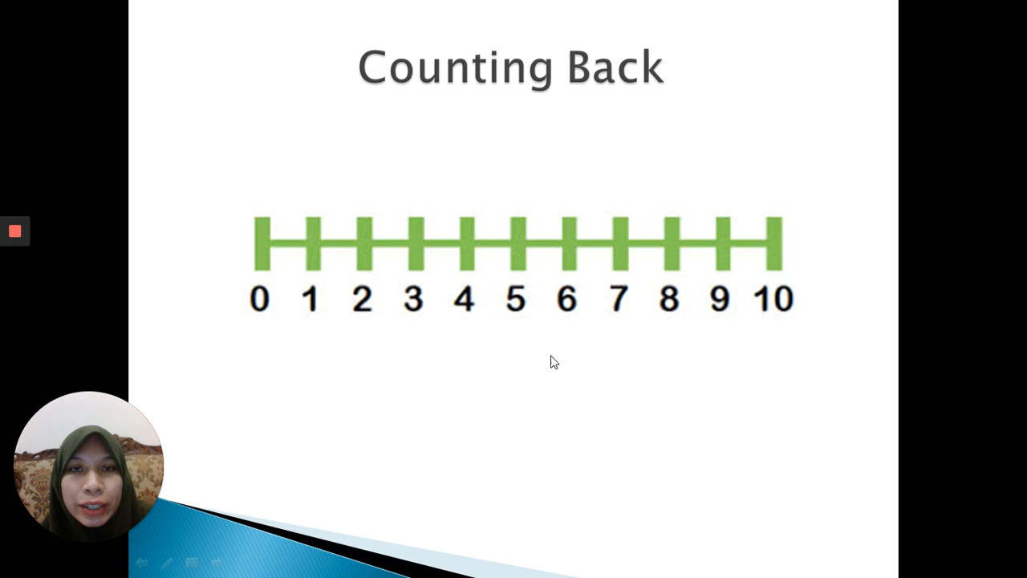
{"action": "mouse_move", "coordinate": [656, 320]}
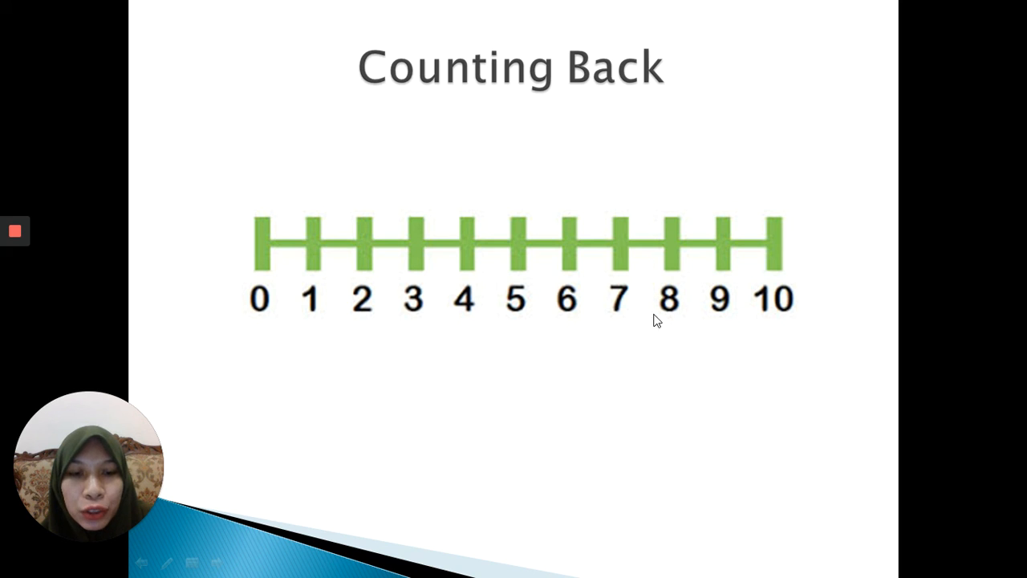
{"action": "mouse_move", "coordinate": [676, 249]}
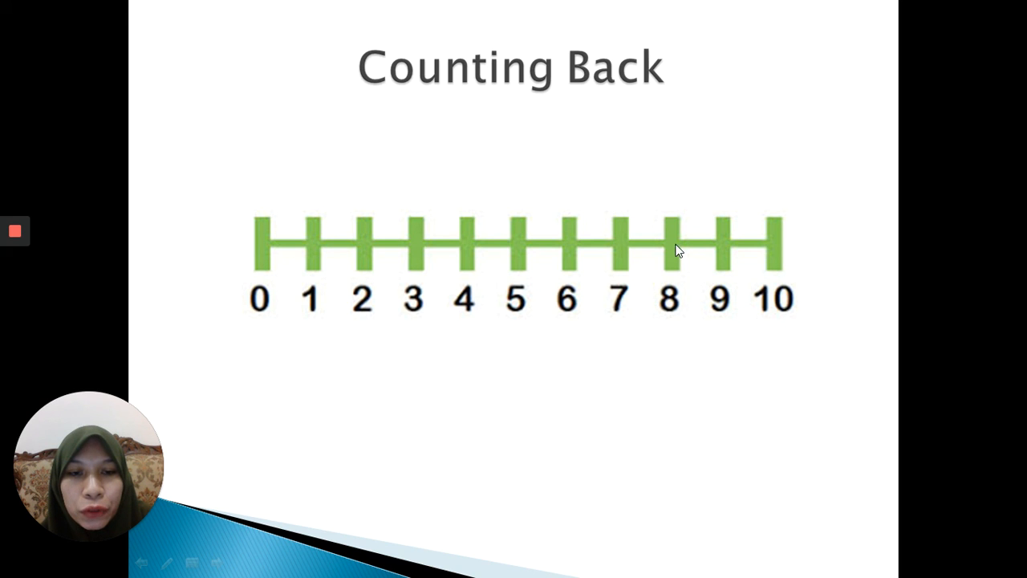
{"action": "mouse_move", "coordinate": [678, 244]}
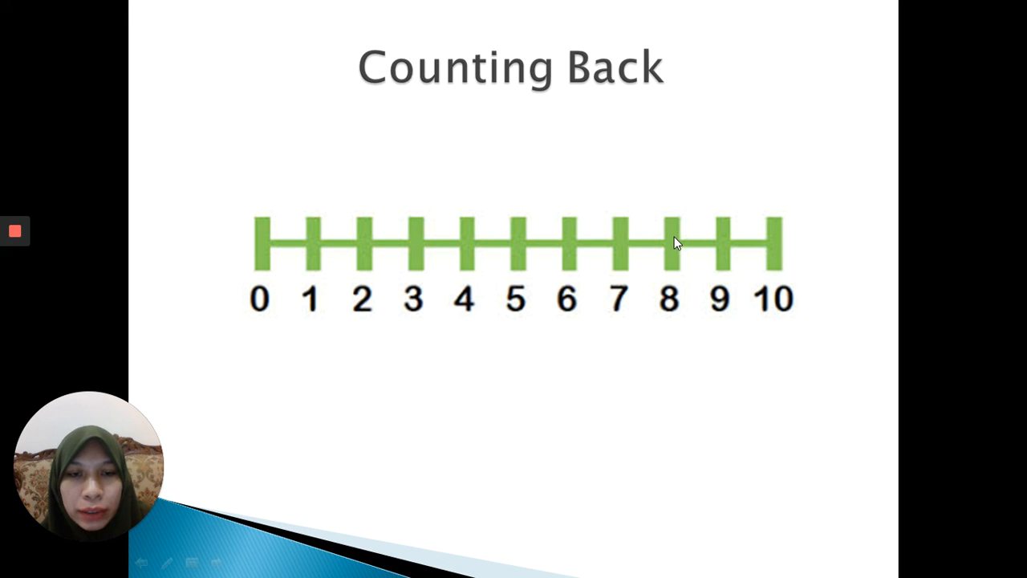
{"action": "mouse_move", "coordinate": [607, 199]}
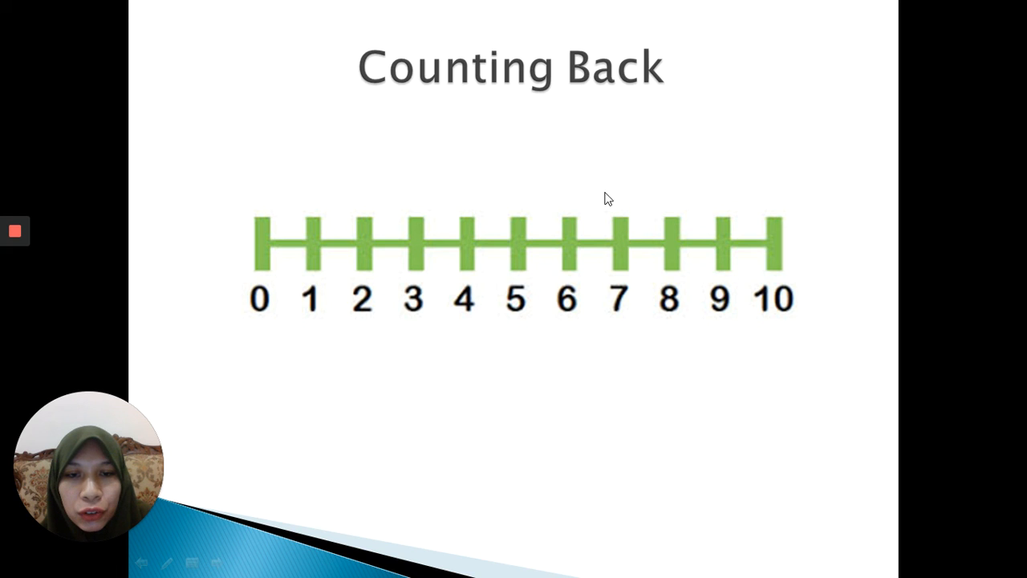
{"action": "mouse_move", "coordinate": [520, 229]}
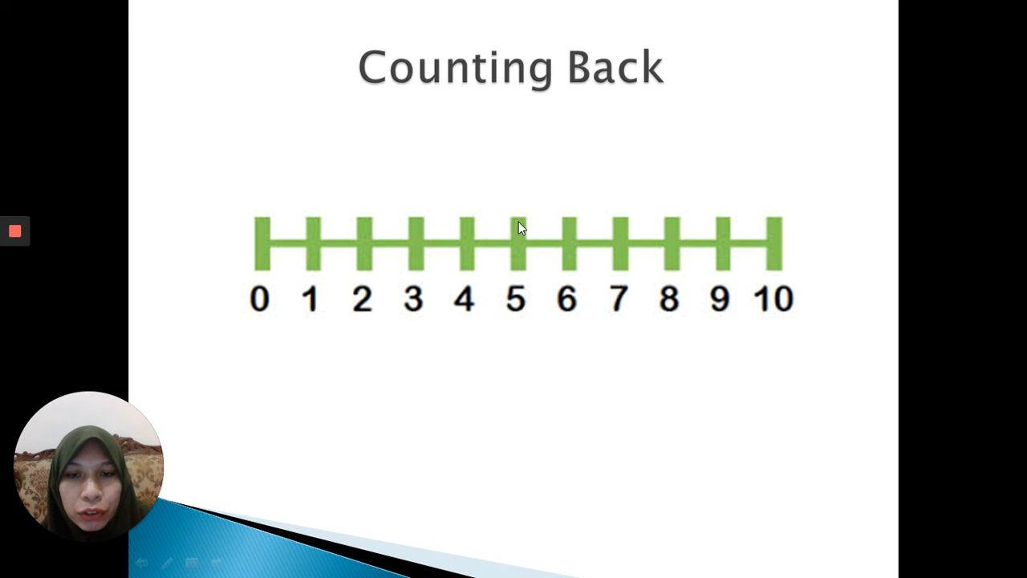
{"action": "mouse_move", "coordinate": [513, 278]}
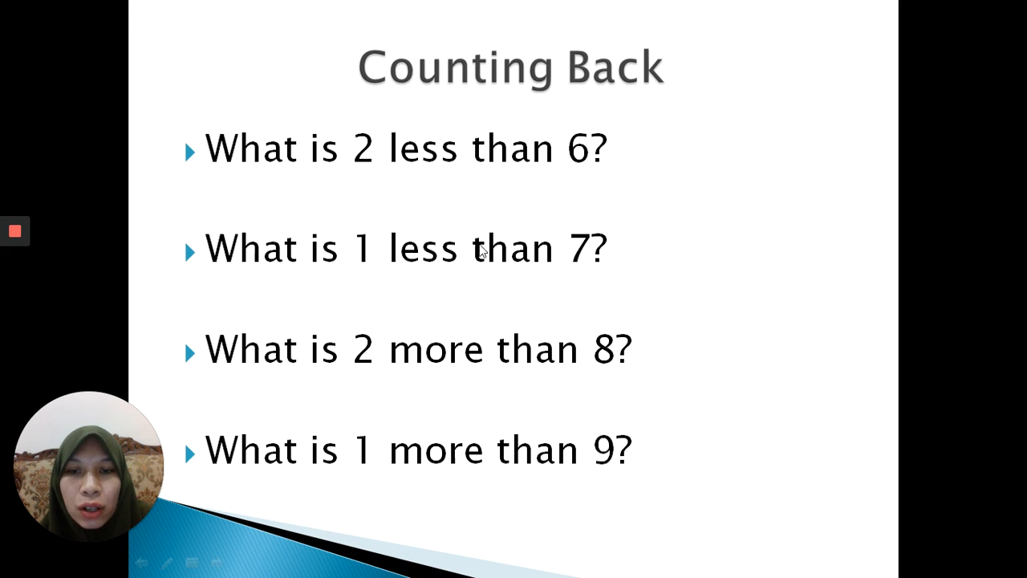
{"action": "mouse_move", "coordinate": [458, 458]}
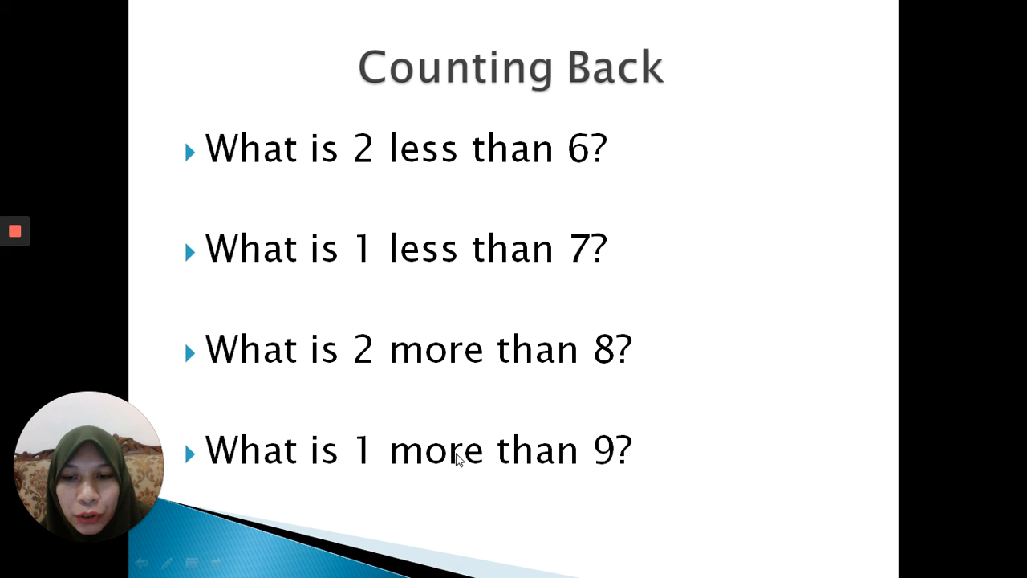
{"action": "mouse_move", "coordinate": [351, 393]}
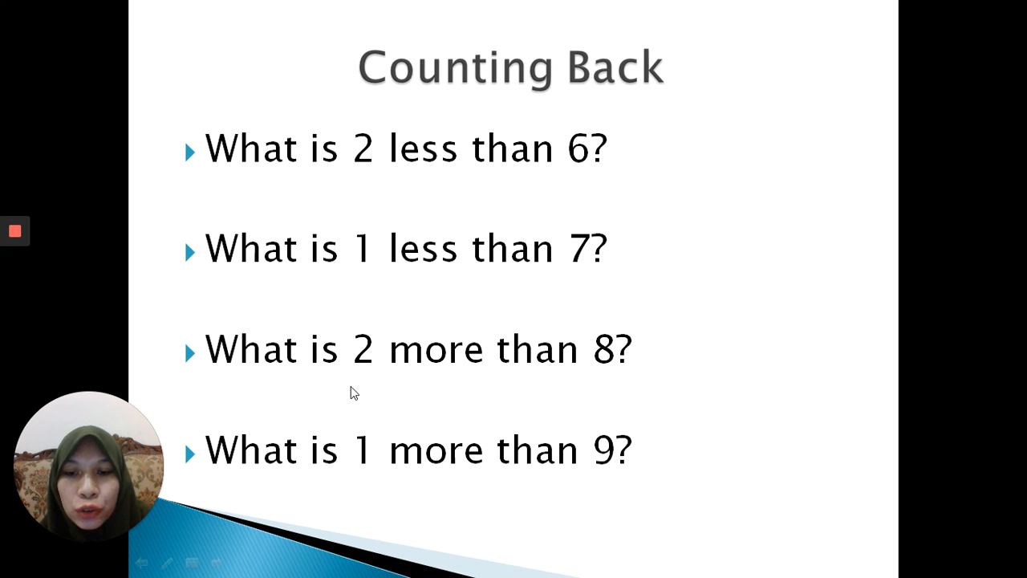
{"action": "mouse_move", "coordinate": [359, 352]}
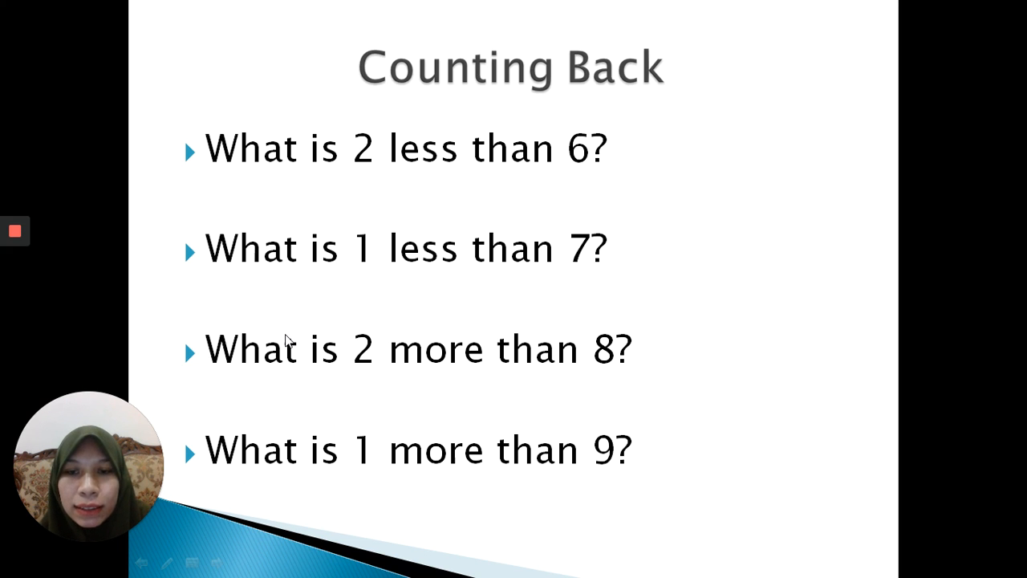
{"action": "mouse_move", "coordinate": [594, 301]}
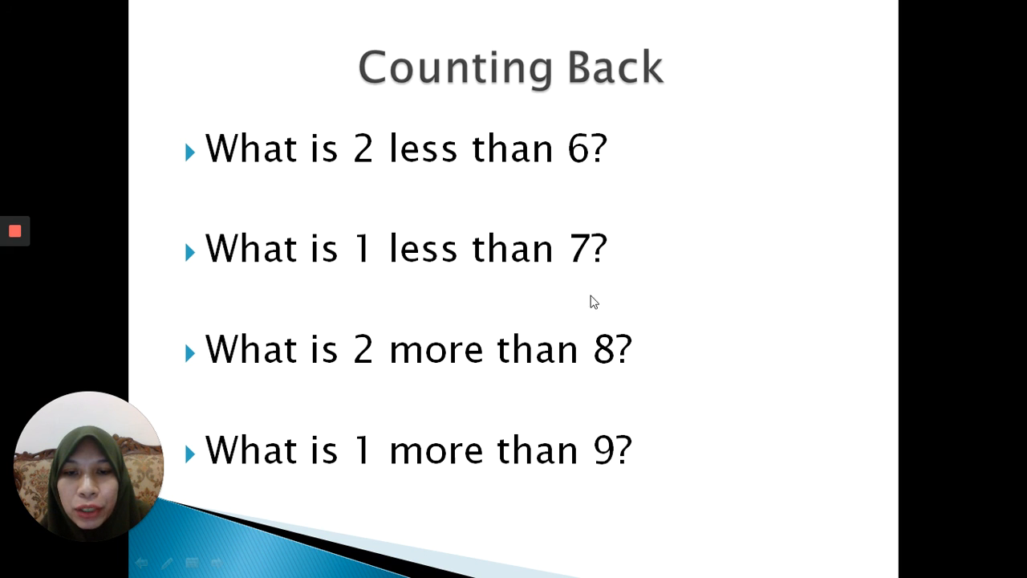
{"action": "mouse_move", "coordinate": [641, 310]}
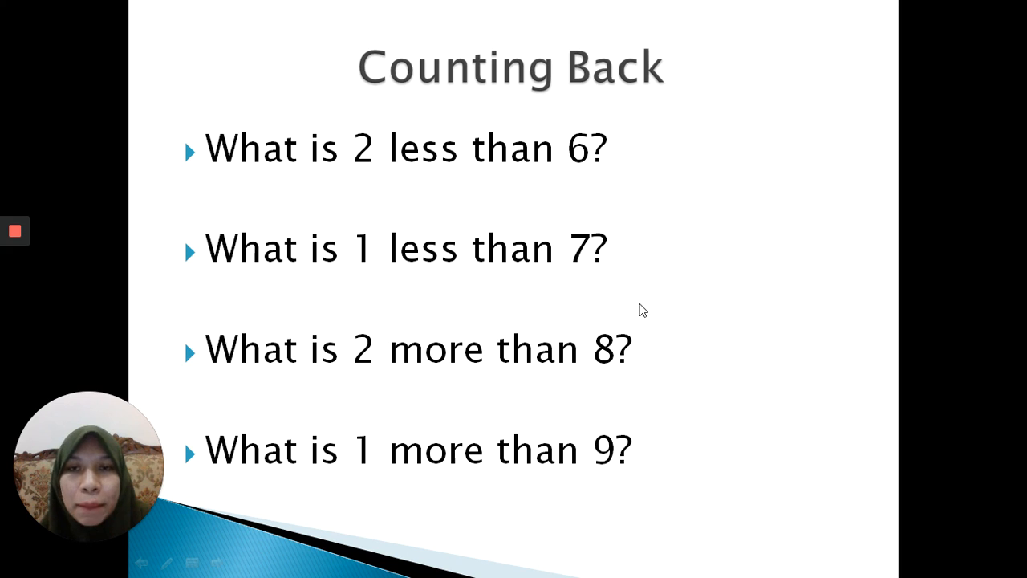